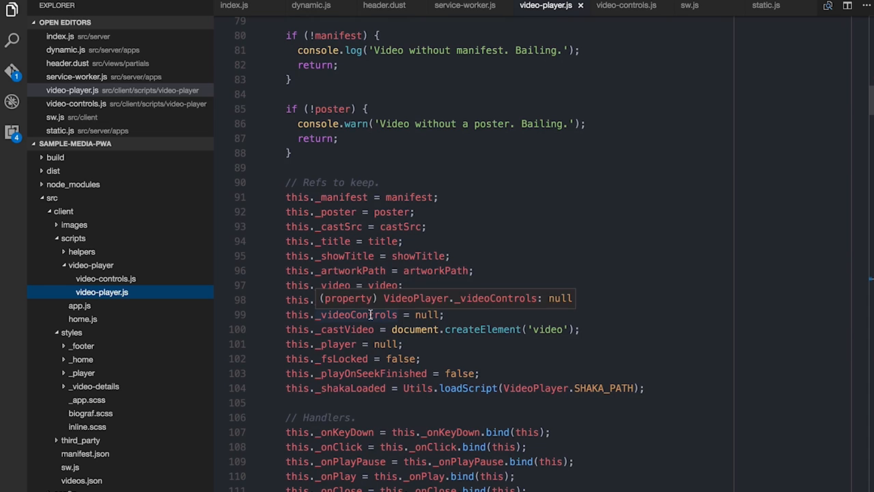
Step: Scroll through video-player.js reviewing its handlers and highlight a symbol along the way
scroll(down, 3)
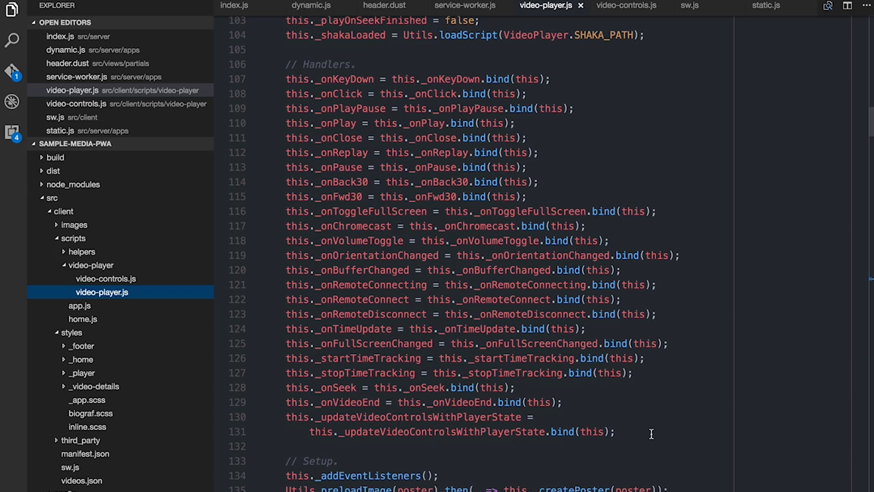
mouse_move(453, 73)
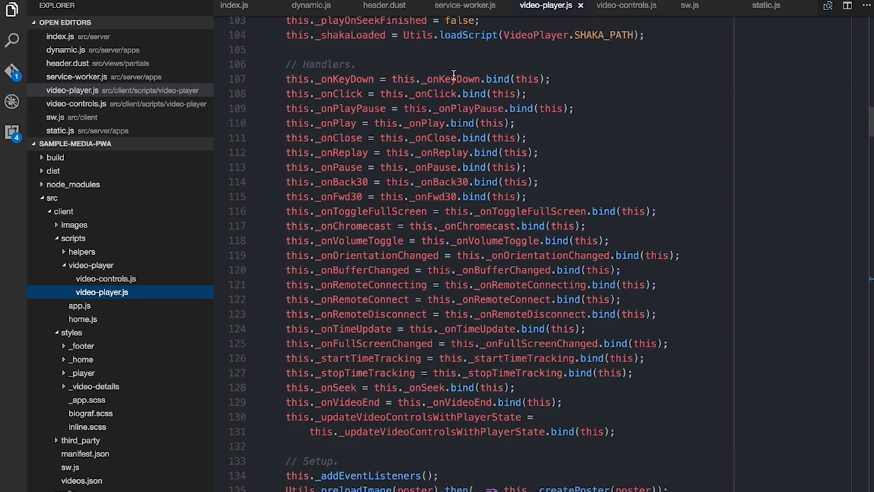
click(526, 94)
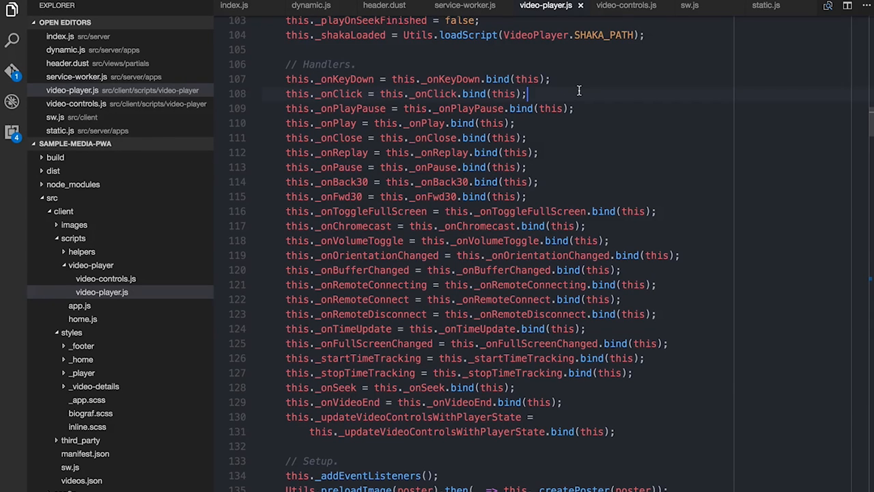
mouse_move(348, 94)
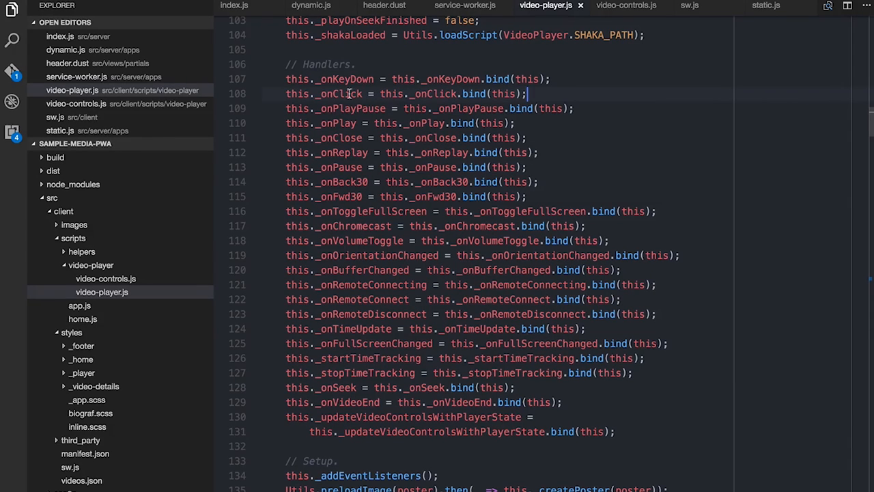
mouse_move(446, 116)
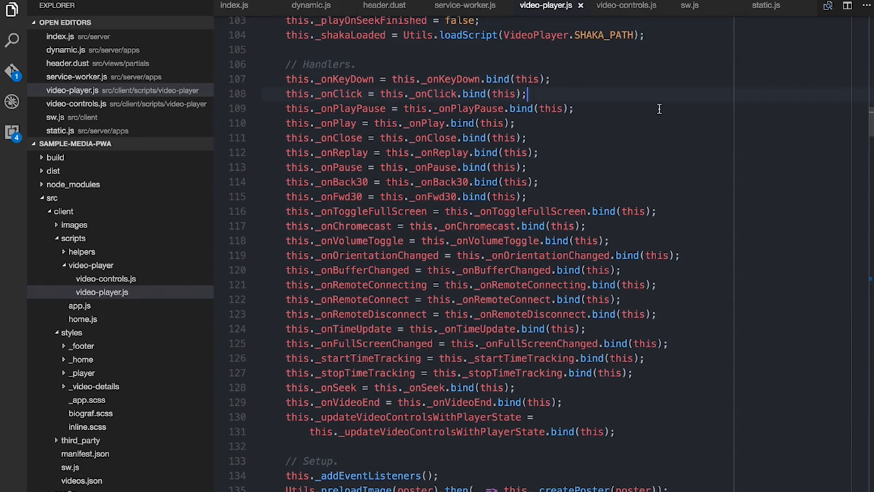
mouse_move(677, 122)
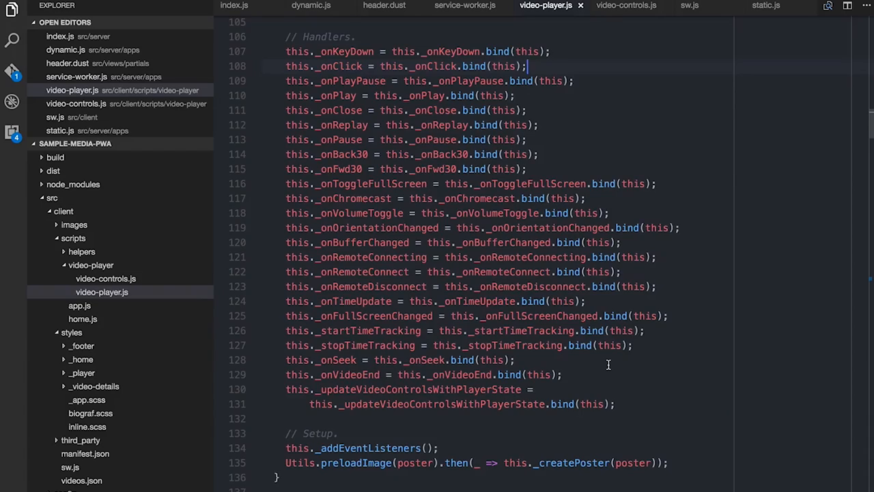
scroll(down, 3)
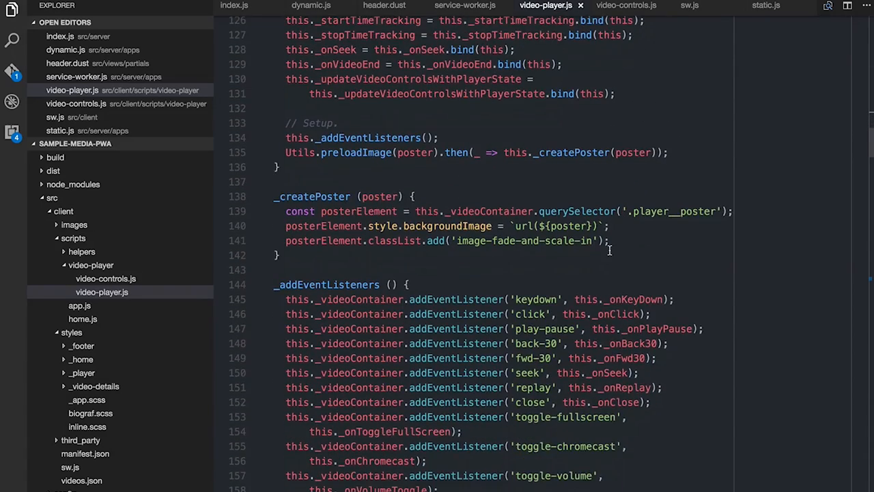
scroll(down, 3)
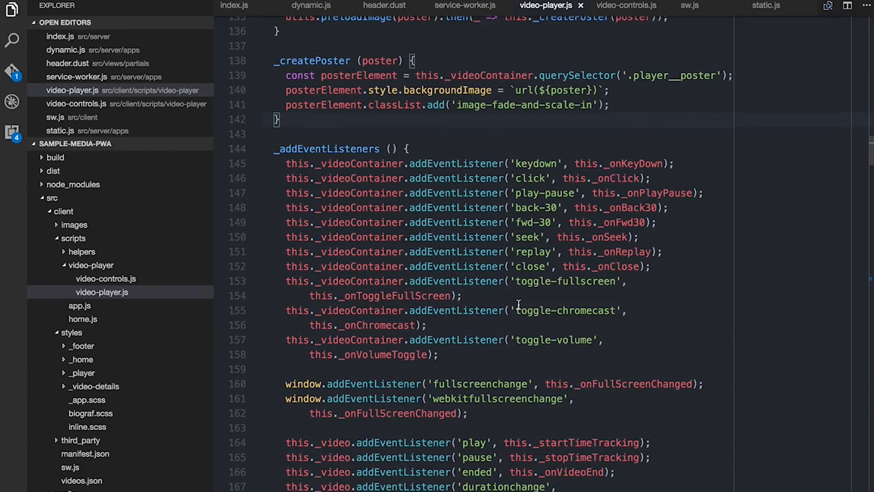
scroll(down, 3)
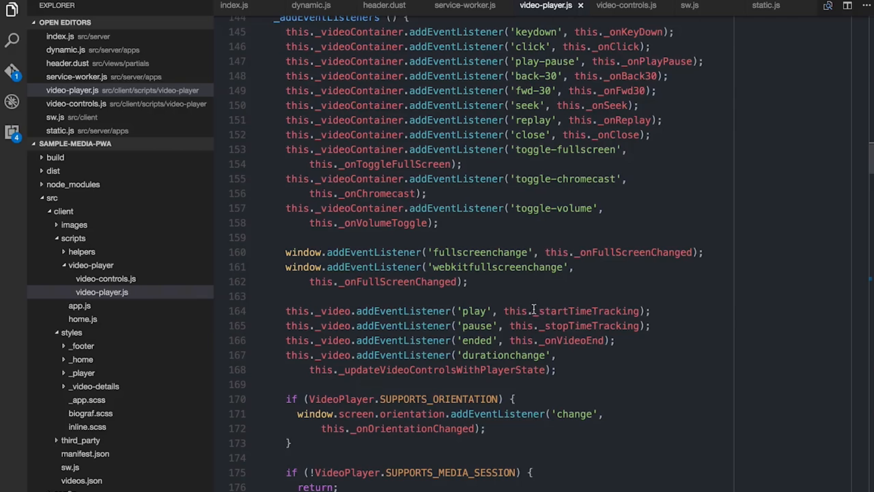
mouse_move(502, 303)
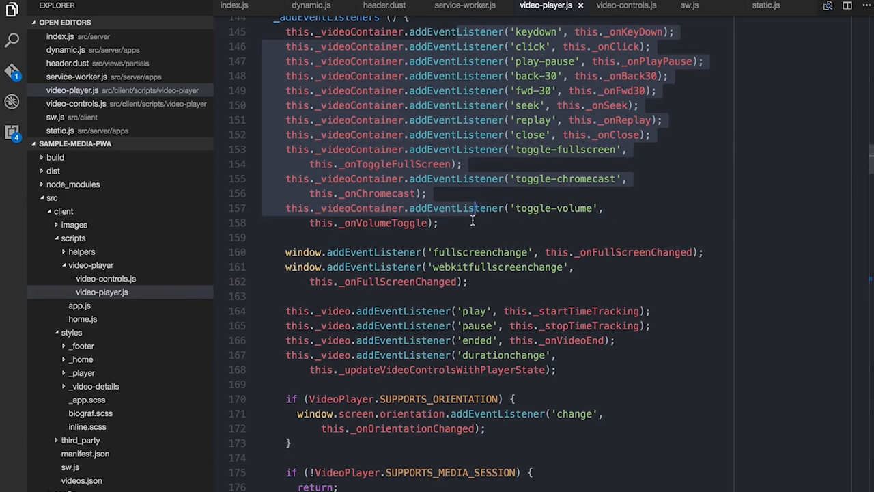
scroll(down, 3)
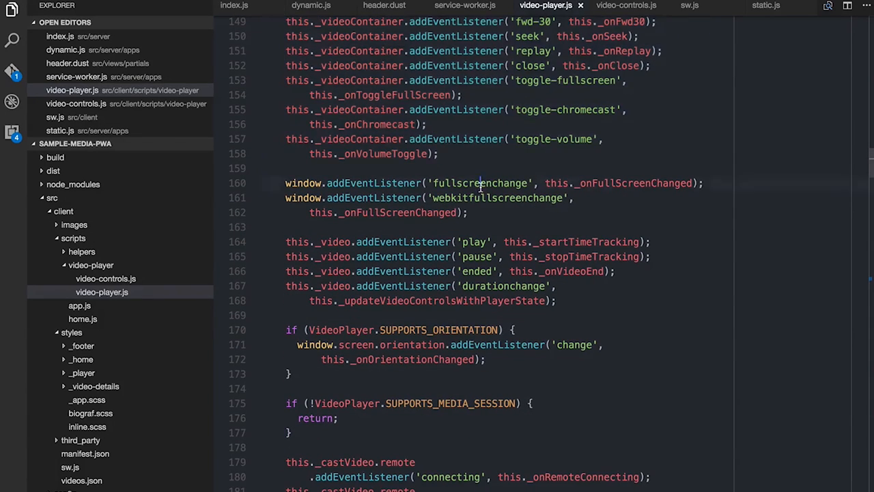
double_click(496, 197)
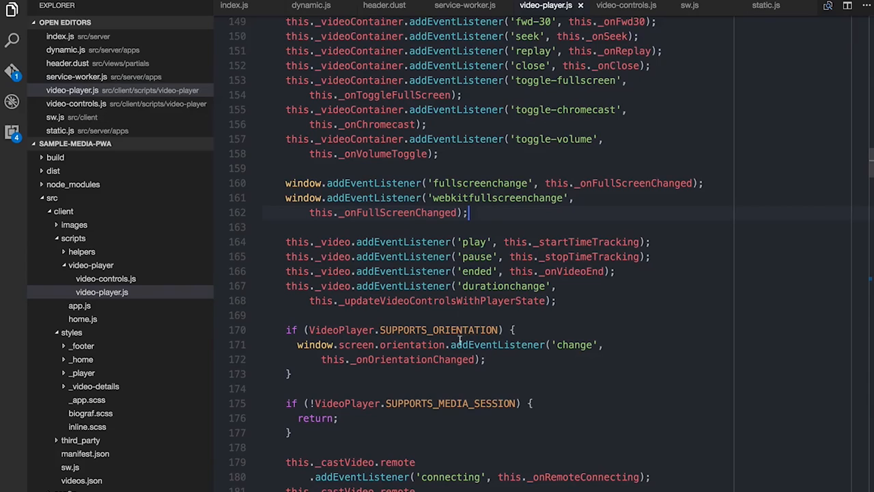
scroll(down, 3)
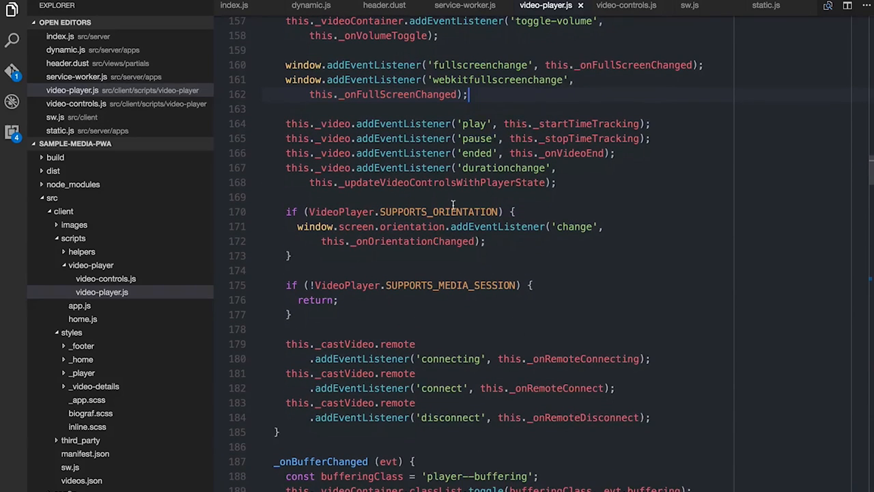
mouse_move(456, 211)
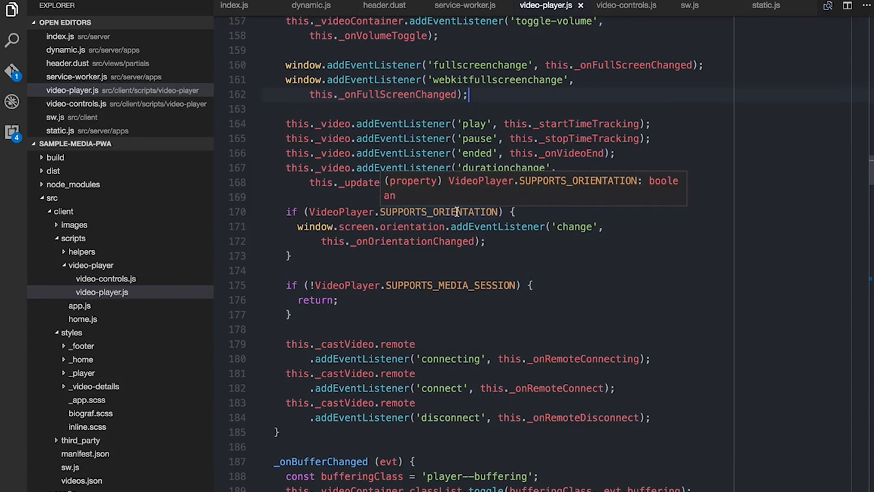
mouse_move(473, 267)
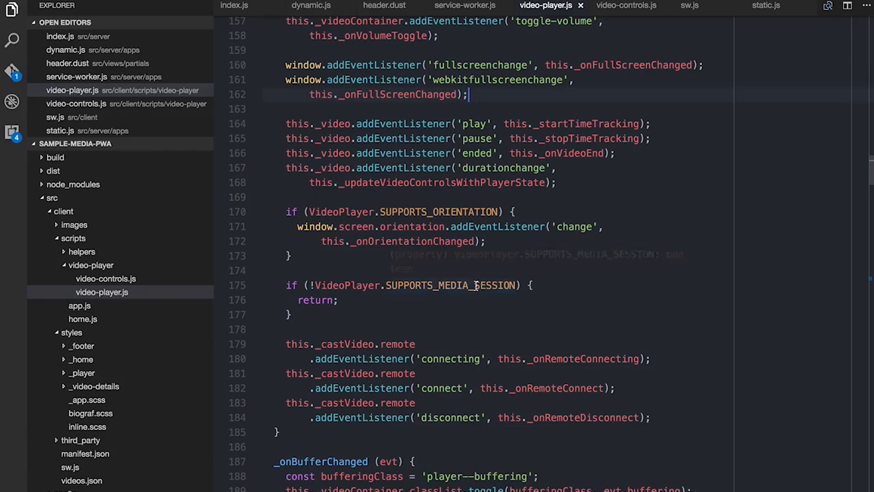
mouse_move(597, 284)
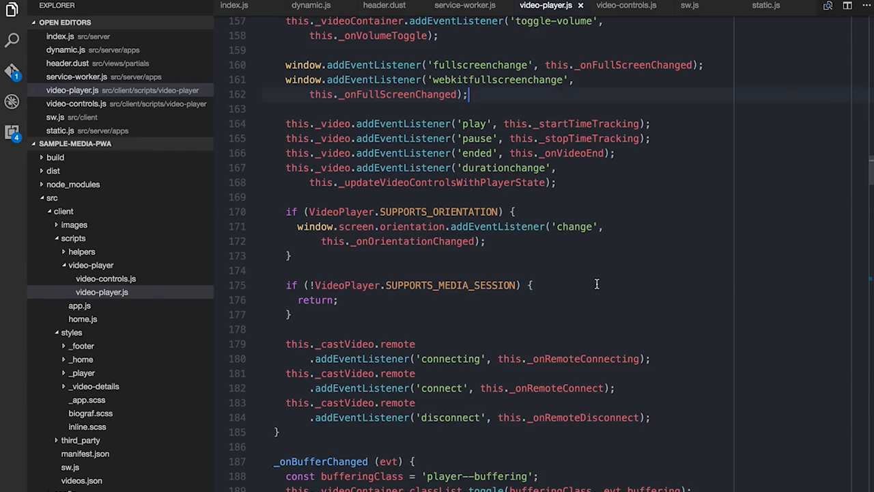
mouse_move(495, 37)
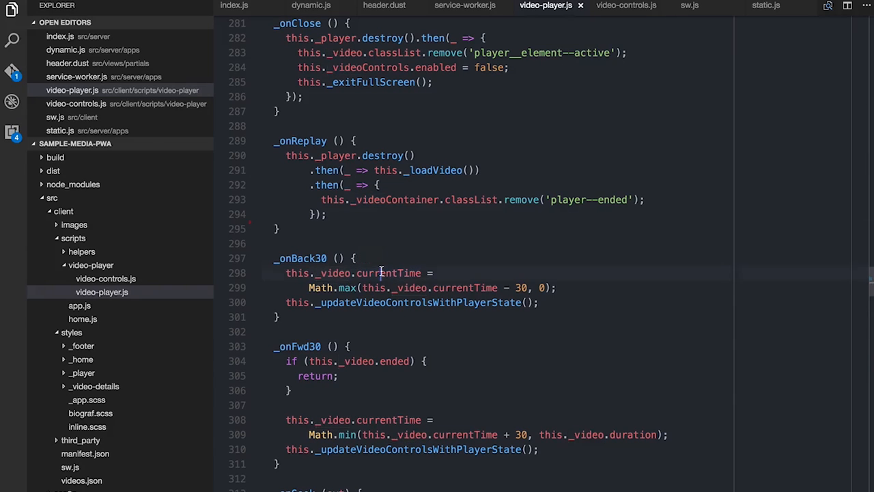
Step: Highlight every use of currentTime in the _onBack30 skip code, then switch to video-controls.js
double_click(390, 272)
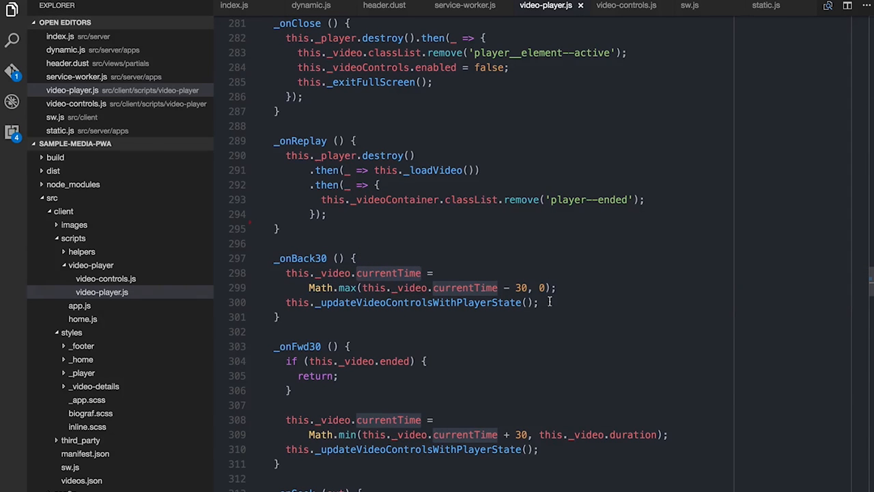
mouse_move(471, 302)
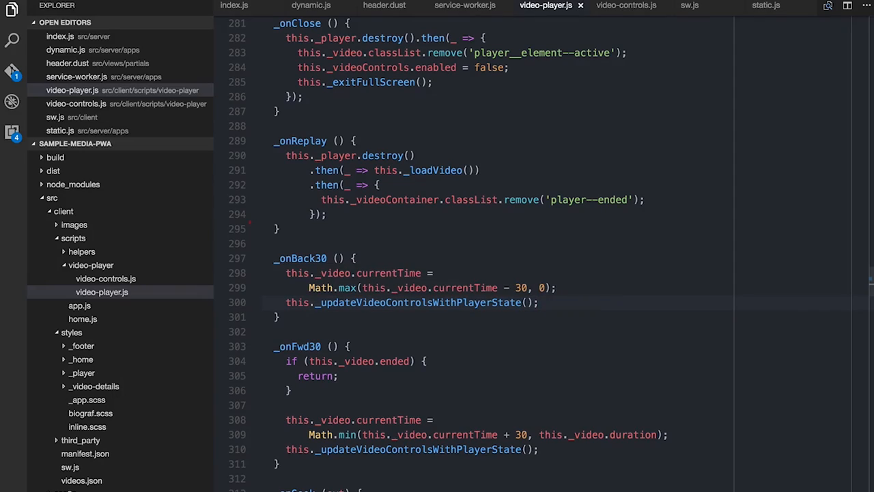
click(625, 6)
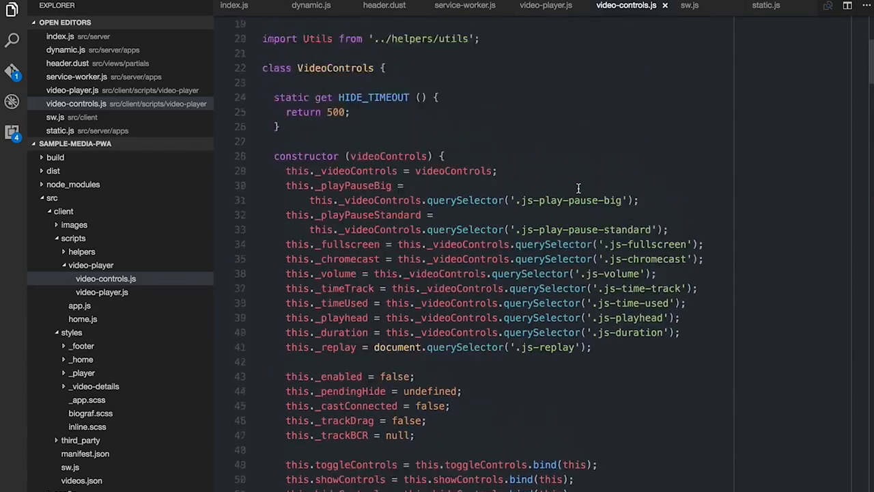
Step: Highlight _onClick, follow _addEventListeners down to its Utils.fire line, then return to video-player.js
scroll(down, 3)
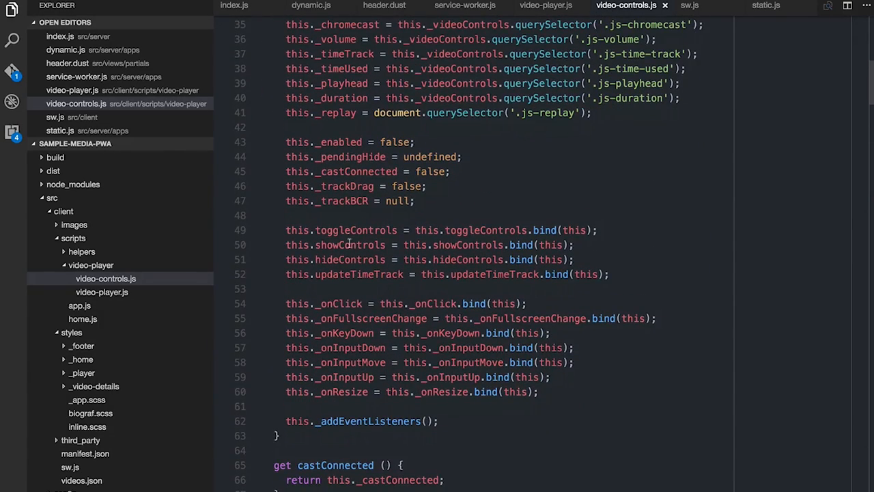
mouse_move(365, 335)
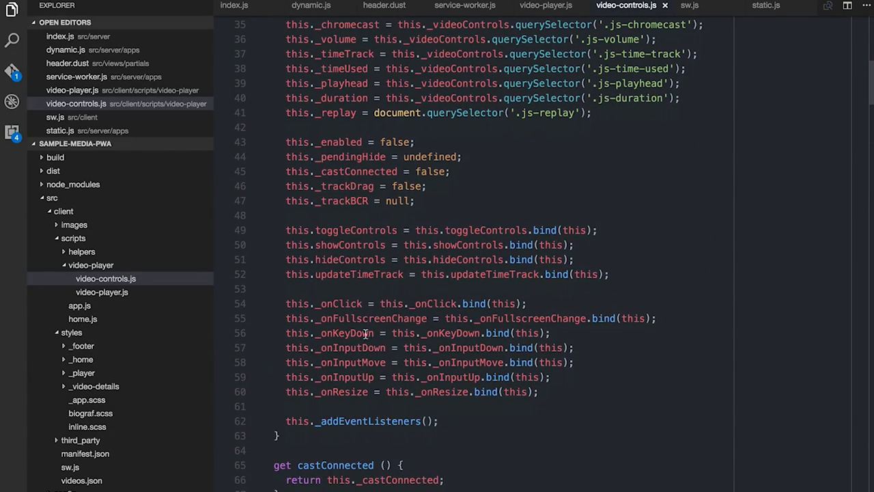
double_click(341, 303)
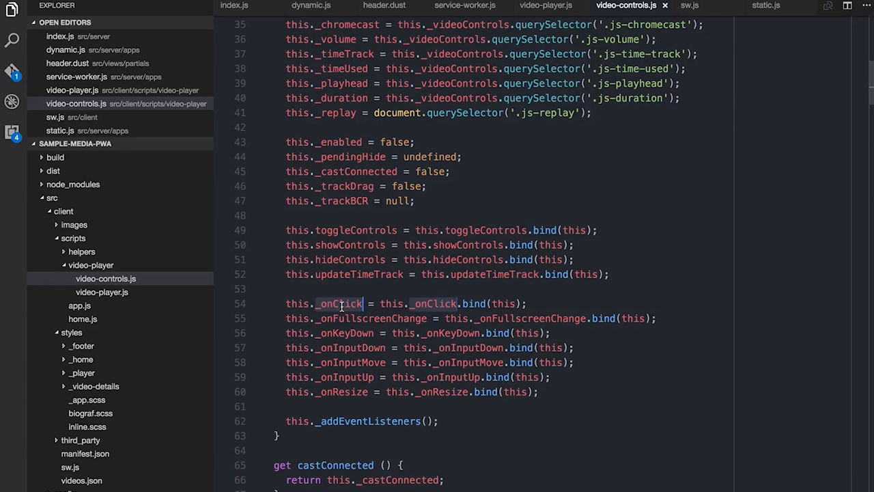
scroll(down, 3)
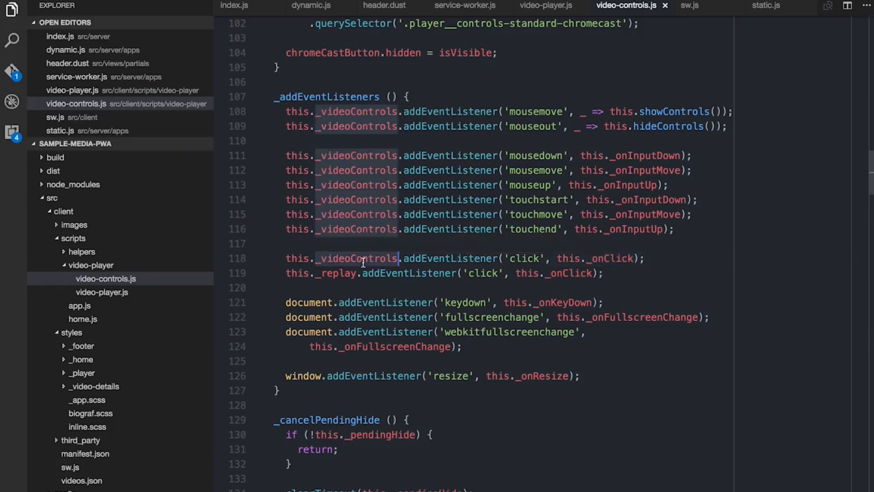
scroll(down, 3)
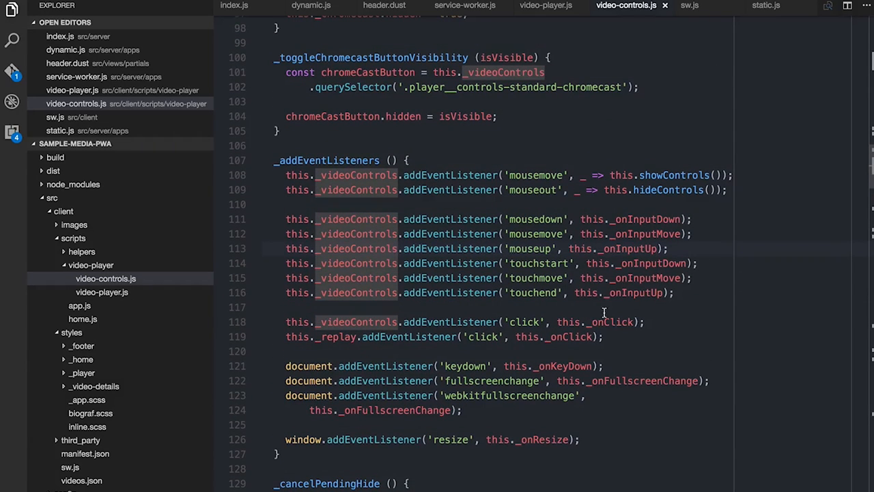
scroll(down, 3)
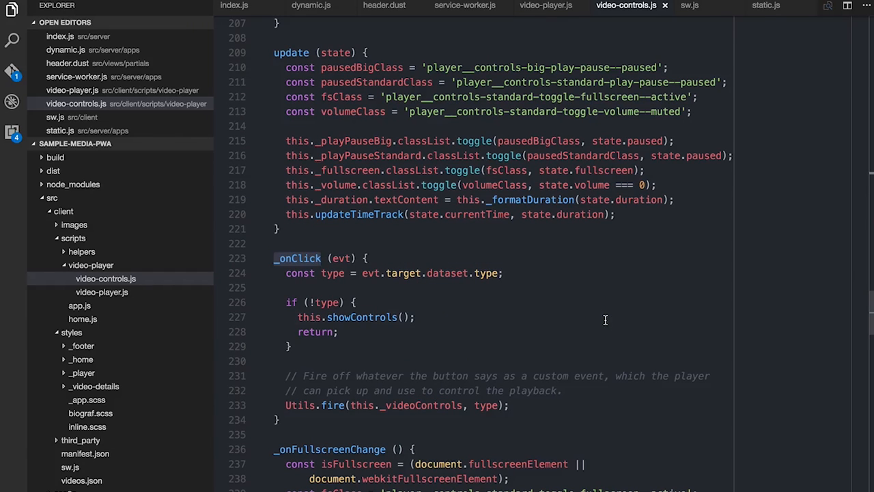
click(363, 273)
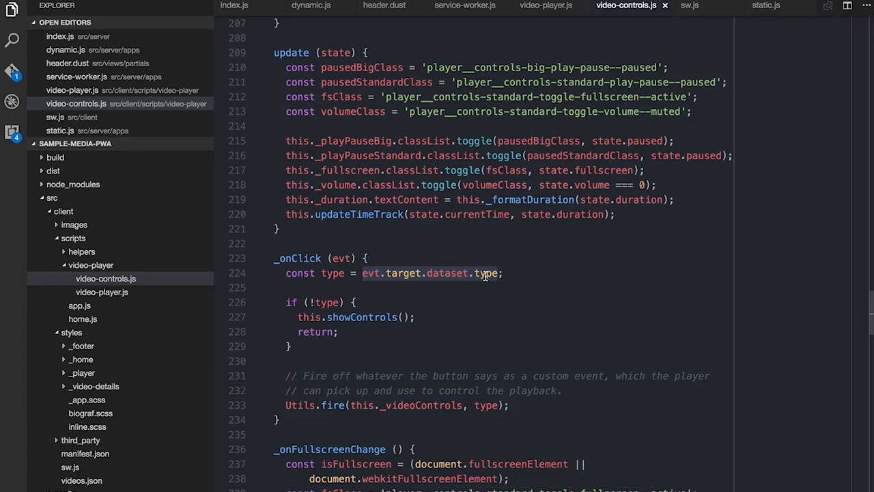
mouse_move(459, 272)
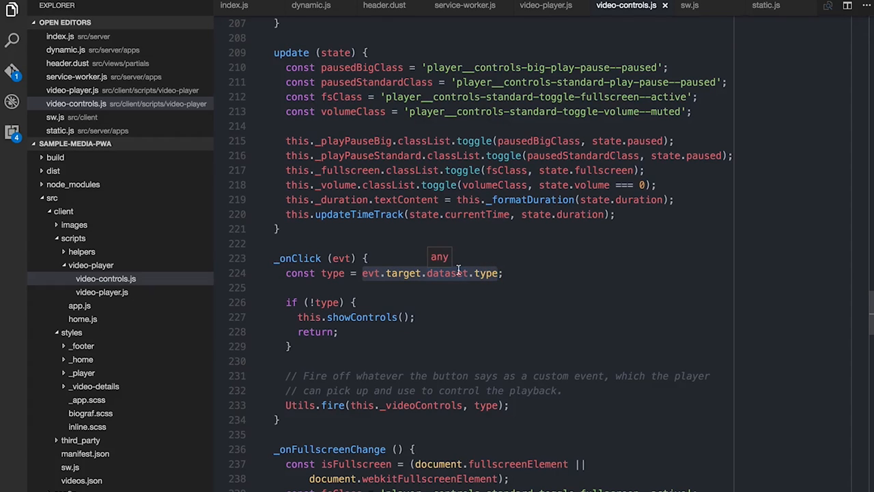
mouse_move(325, 379)
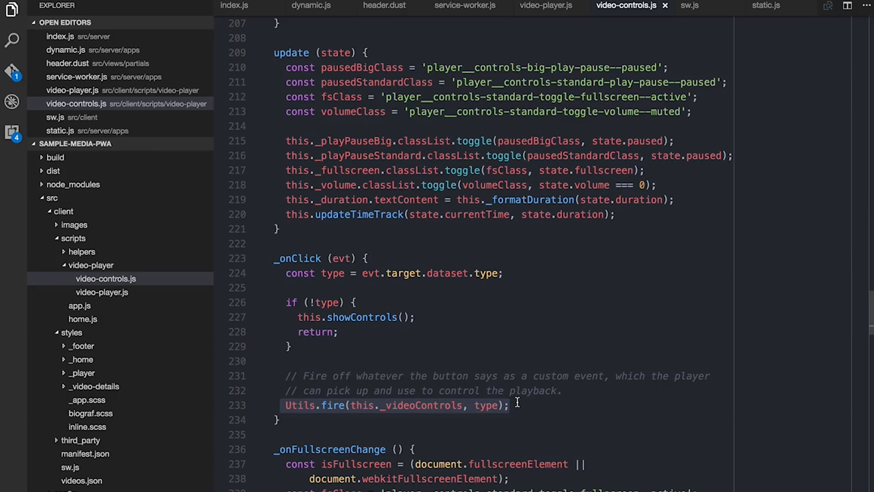
click(546, 6)
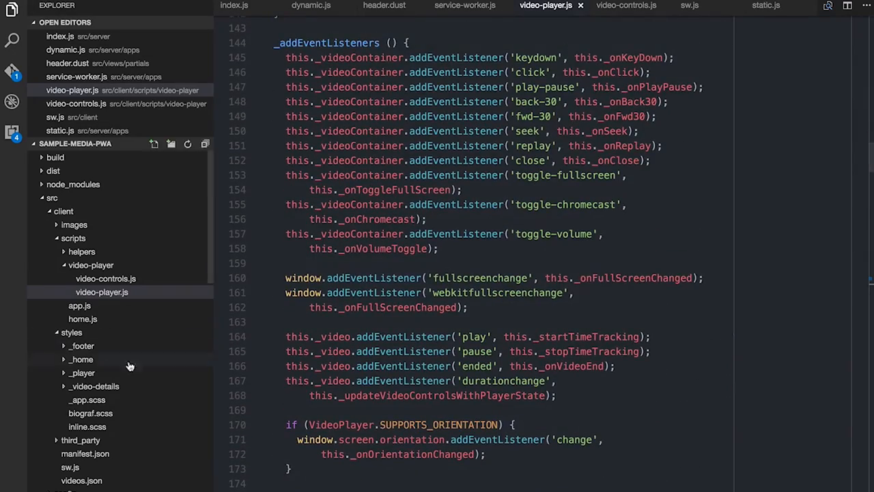
Step: Scroll to the player.dust controls markup with buttons carrying data-type values
scroll(down, 3)
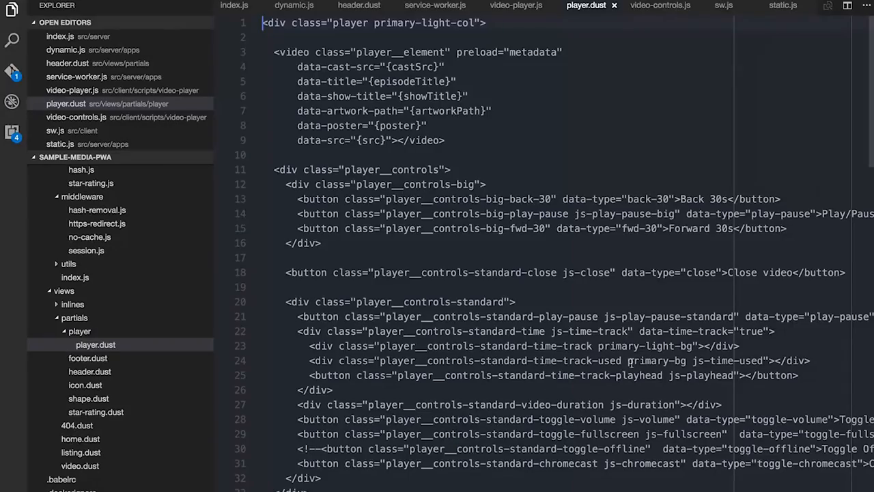
scroll(down, 3)
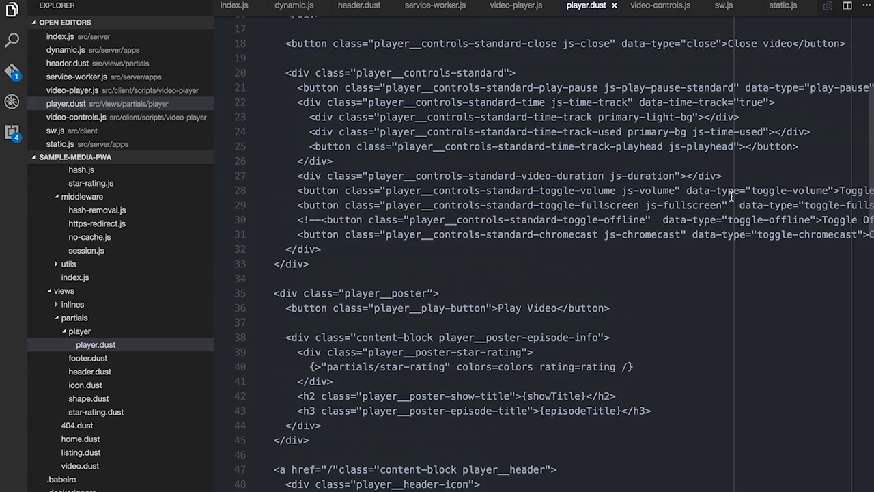
scroll(down, 3)
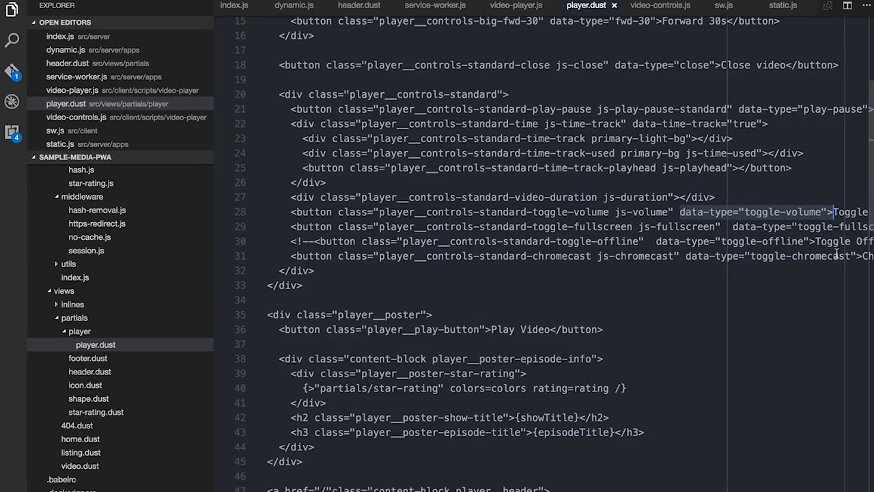
mouse_move(767, 199)
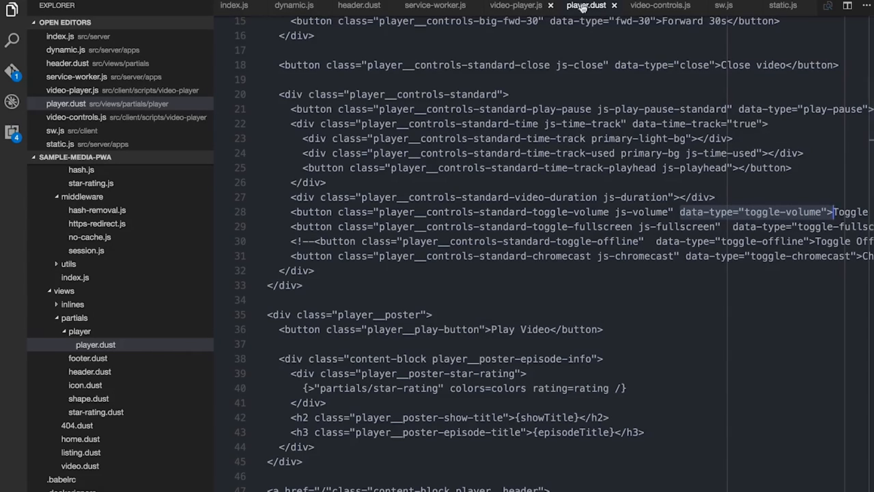
Step: Return to _onClick in video-controls.js, then switch to the Biograf app in the browser
click(660, 6)
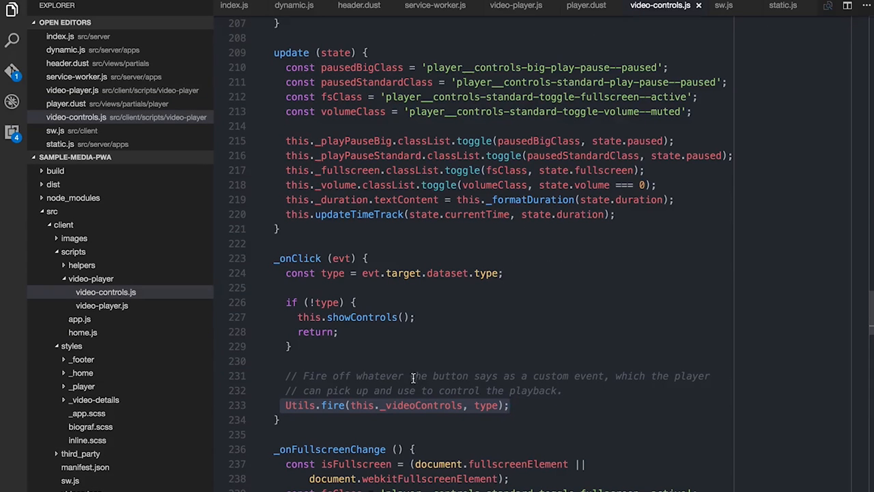
mouse_move(406, 405)
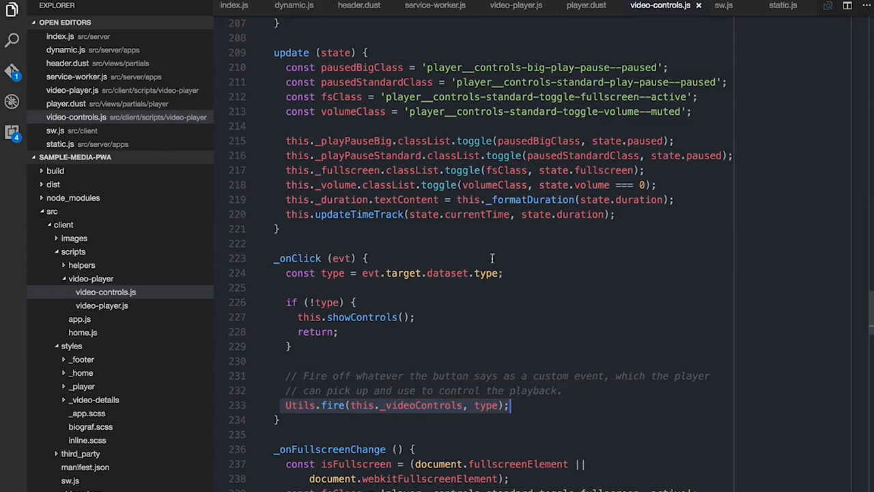
mouse_move(553, 82)
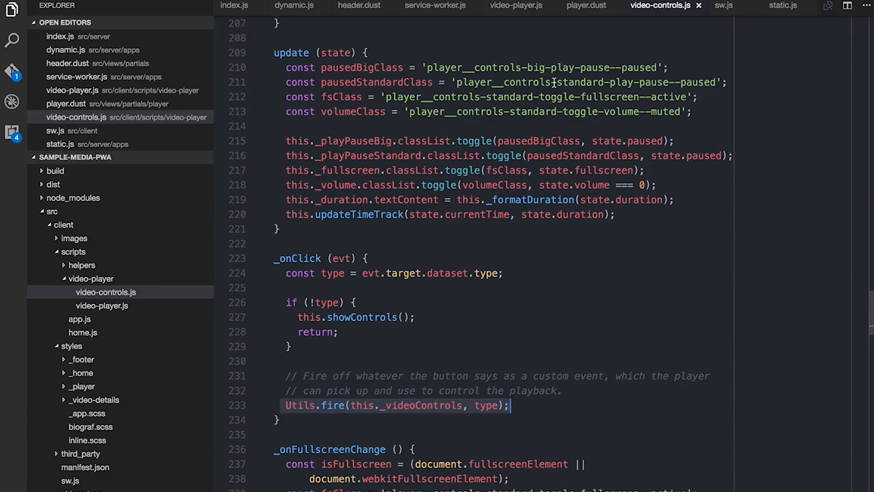
key(cmd+tab)
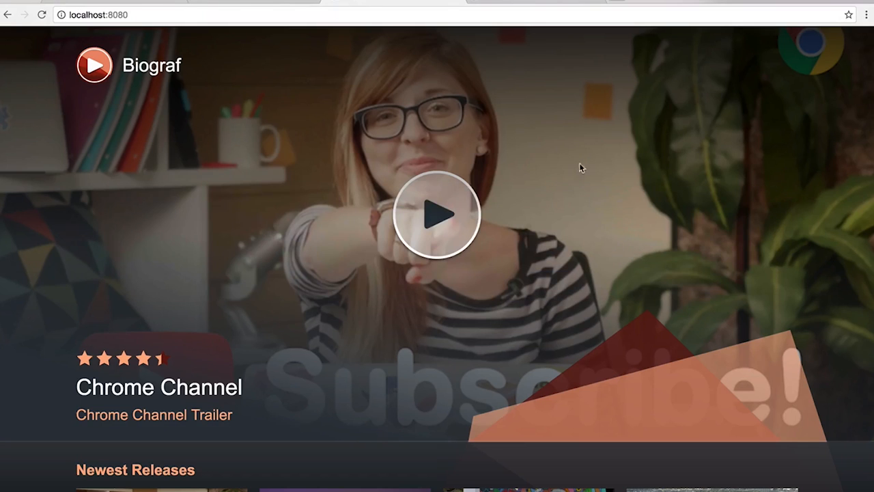
Step: Play the Chrome Channel Trailer, pause and resume it, then scrub ahead to a later scene
click(437, 214)
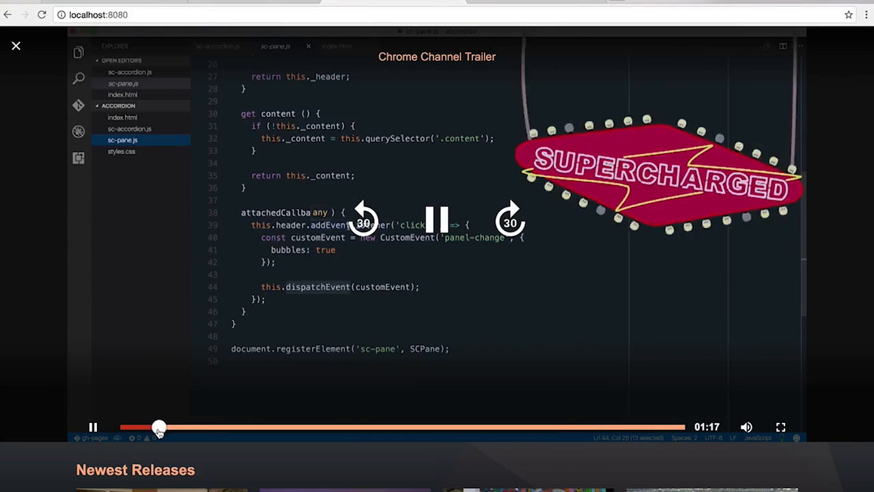
click(93, 426)
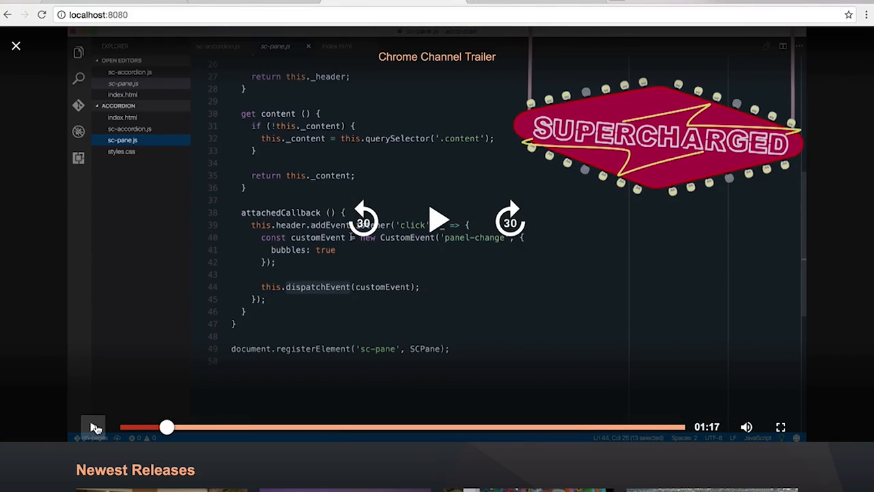
click(94, 427)
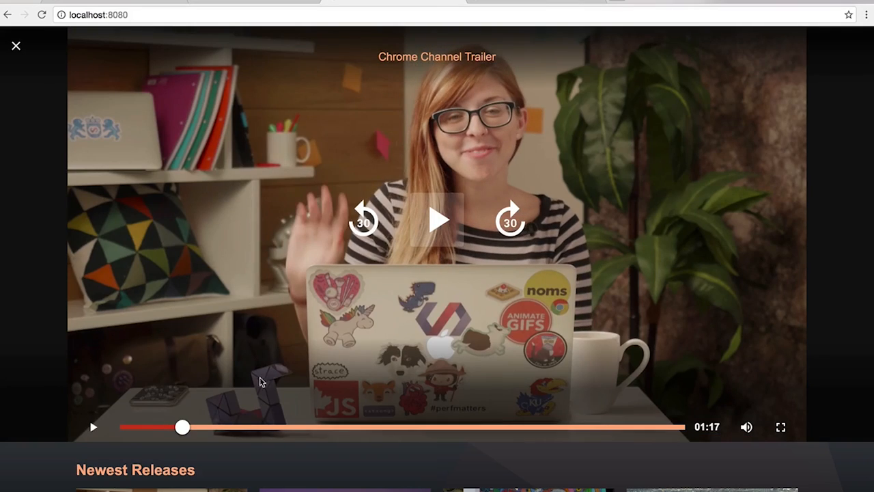
drag(182, 427, 487, 427)
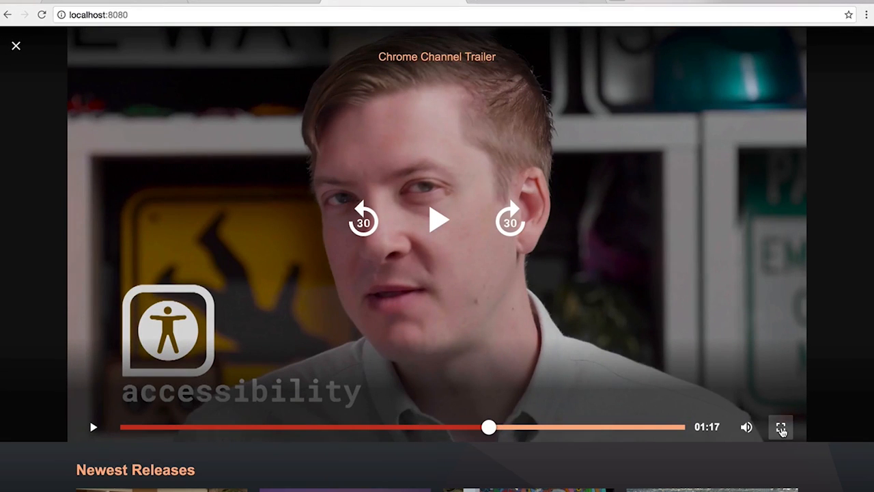
mouse_move(706, 283)
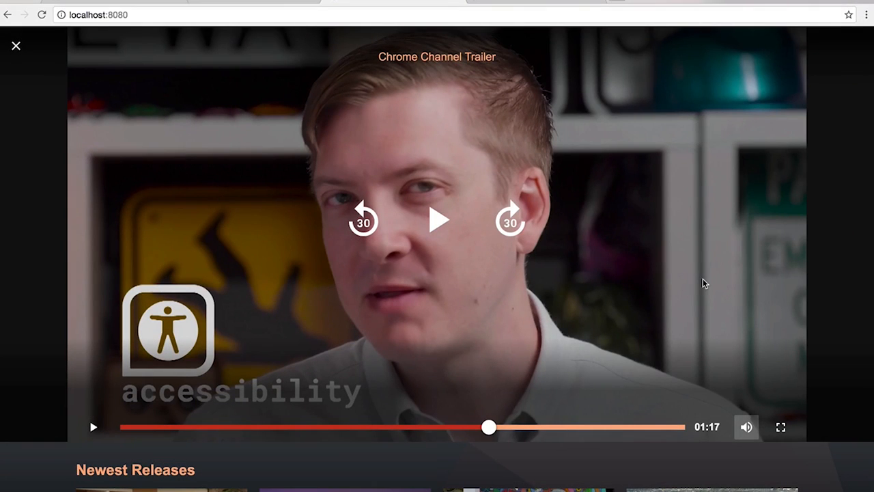
mouse_move(634, 313)
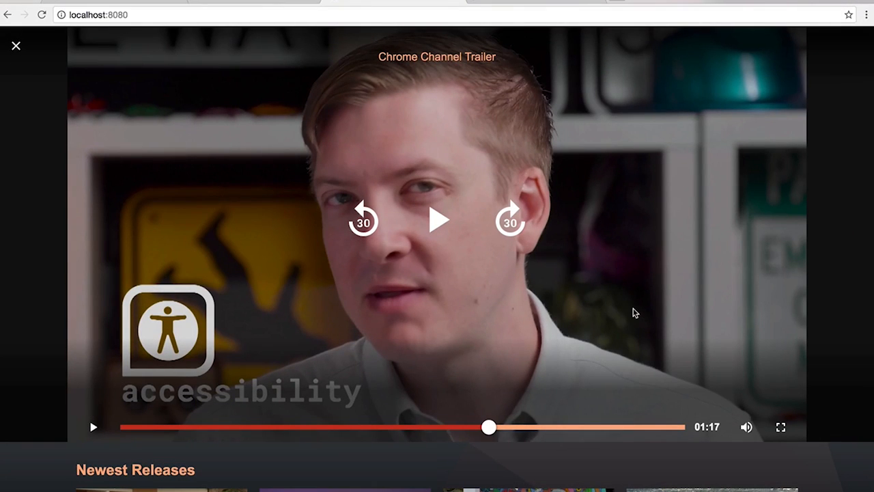
mouse_move(763, 428)
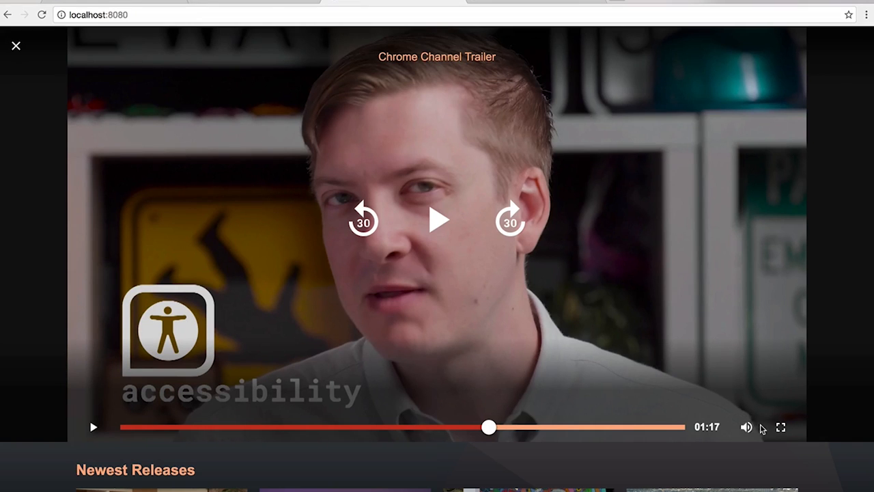